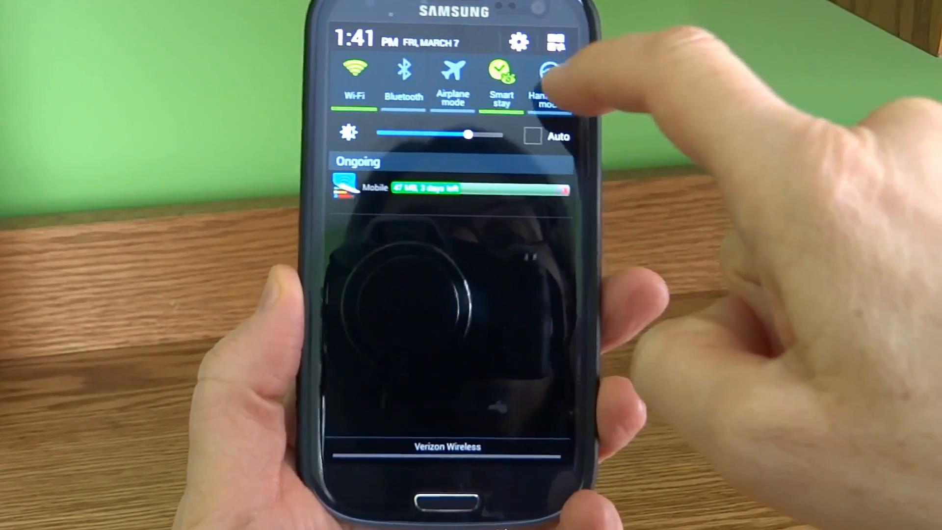
# Step: Swipe through the home screens and launch the phone's Settings to reach Display
pyautogui.hscroll(-3)
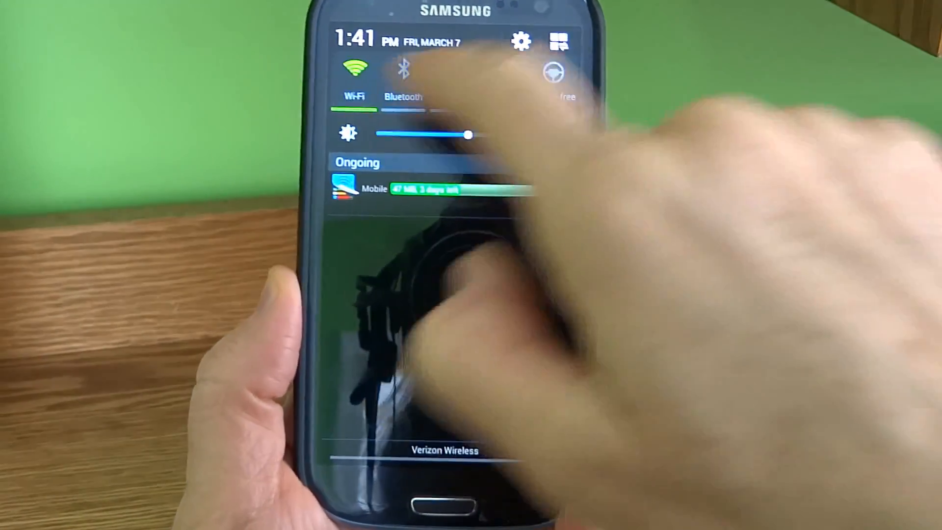
pyautogui.hscroll(-3)
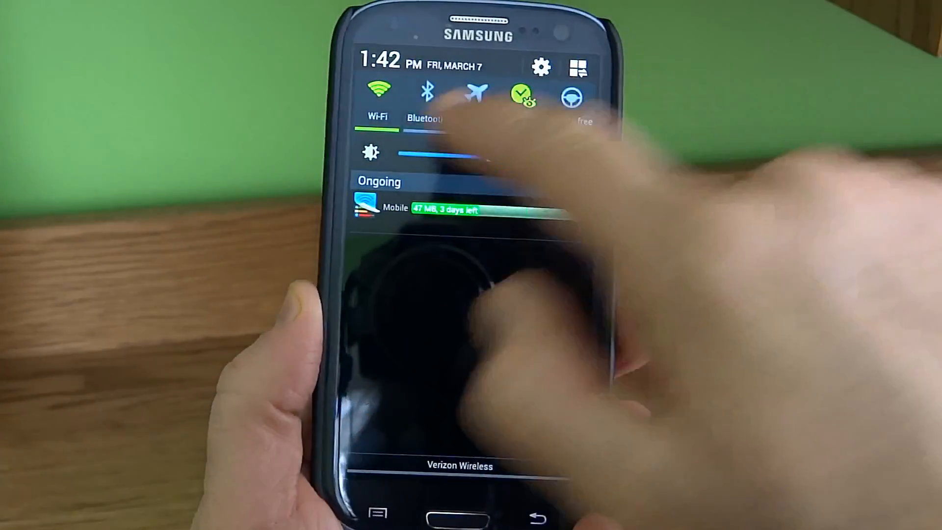
pyautogui.hscroll(-3)
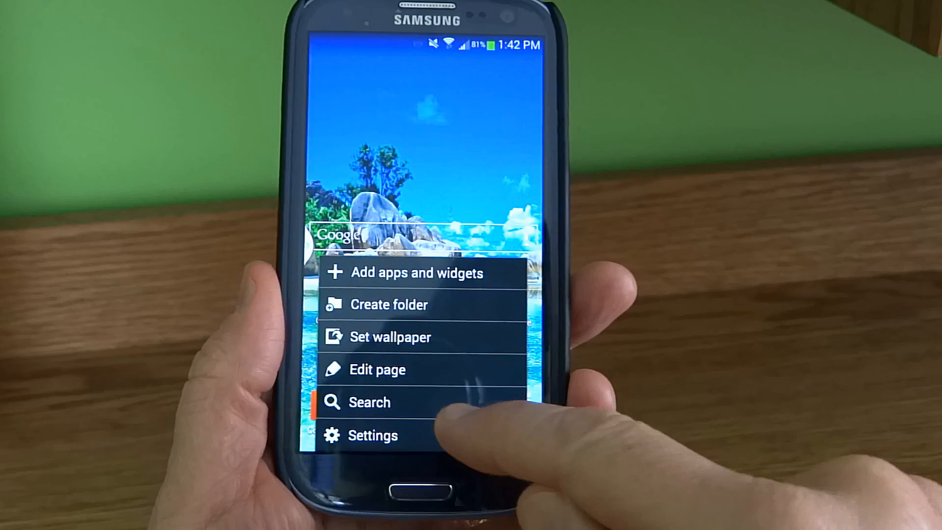
pyautogui.click(373, 435)
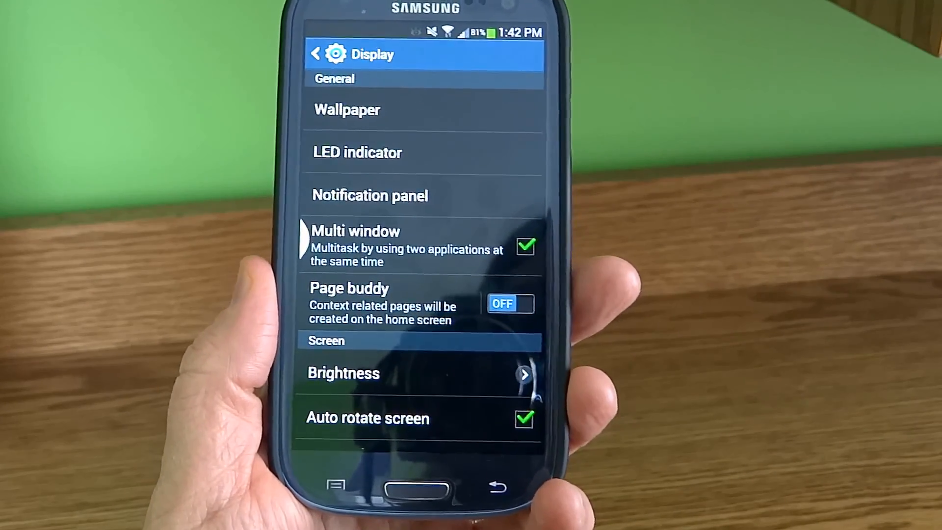
pyautogui.click(368, 196)
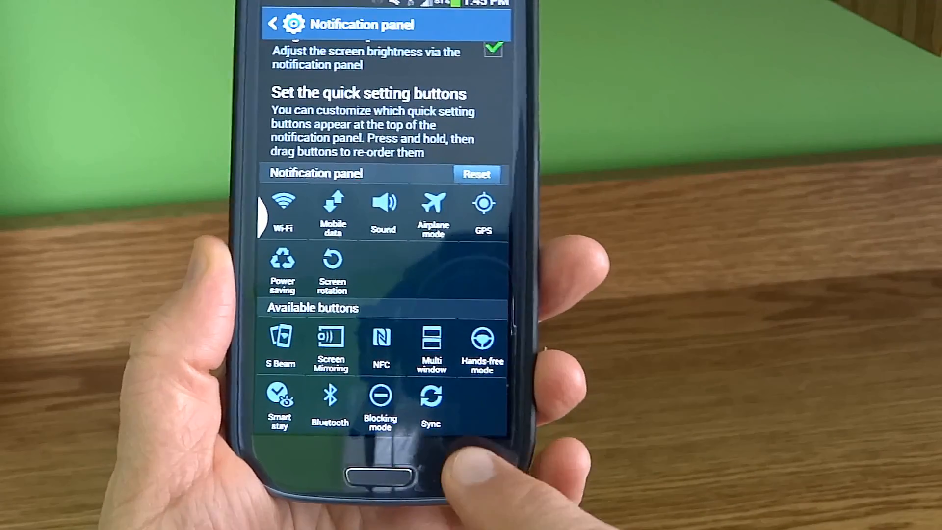
# Step: Back out from notification panel settings through Display and exit Settings
pyautogui.click(275, 24)
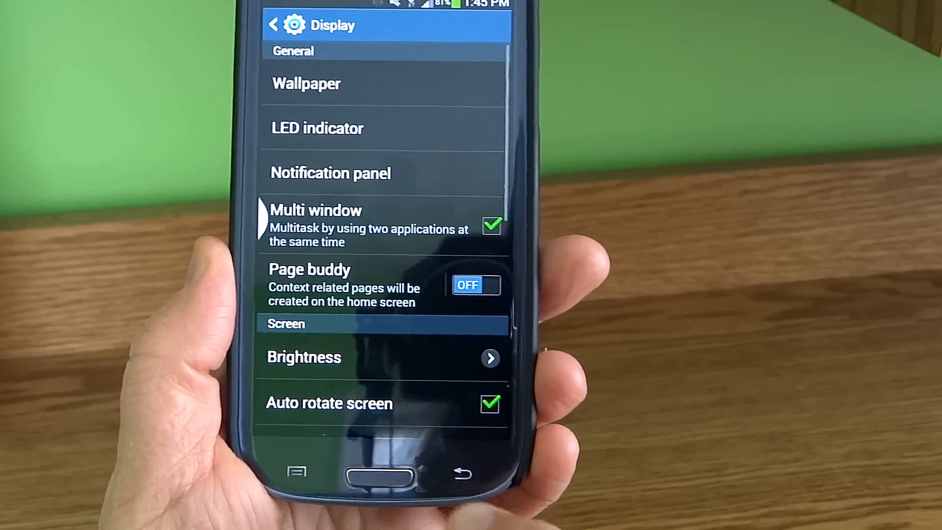
pyautogui.click(463, 470)
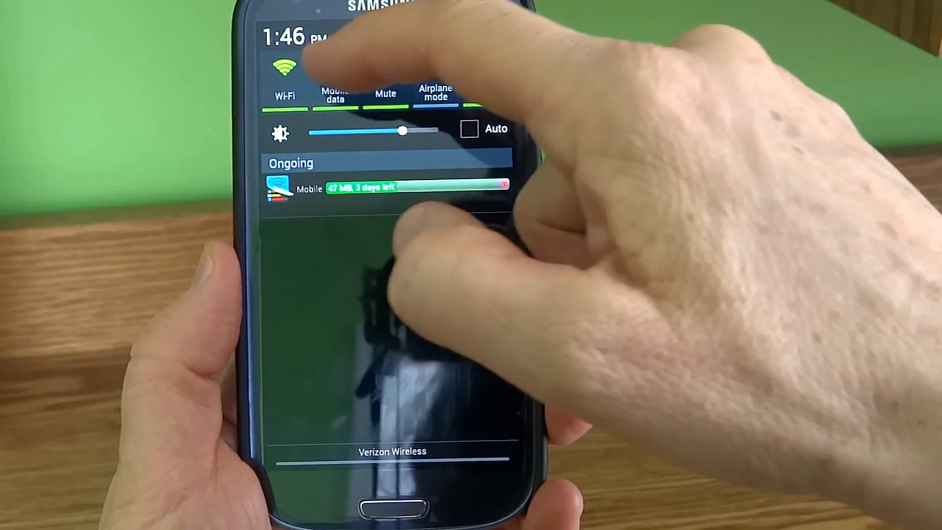
# Step: Tap the Mobile data quick button in the pulled-down panel to turn data off
pyautogui.click(334, 93)
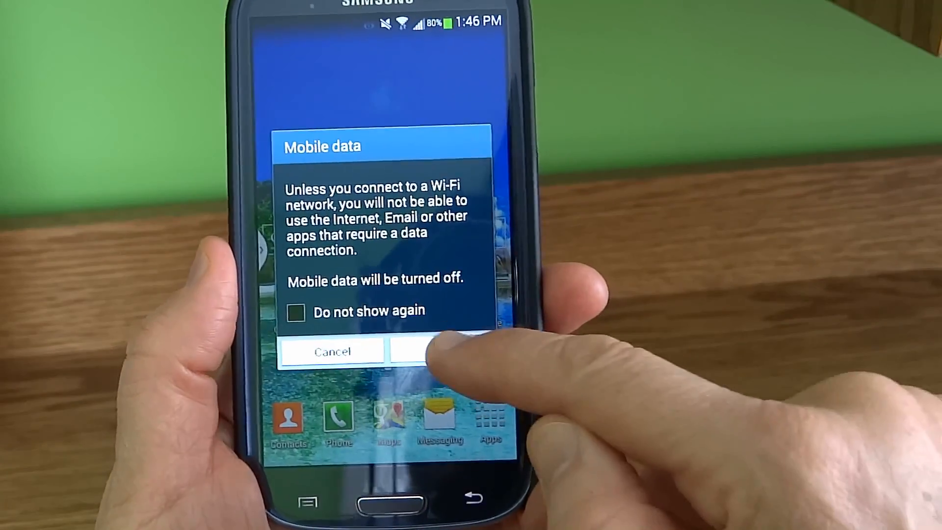